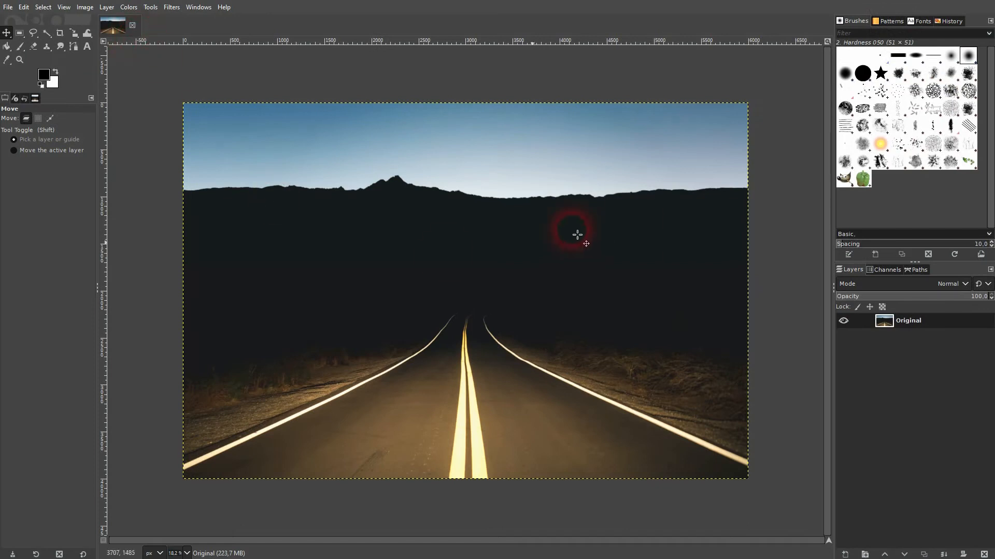
Step: Open the Filters menu to reach the Decor submenu
click(171, 7)
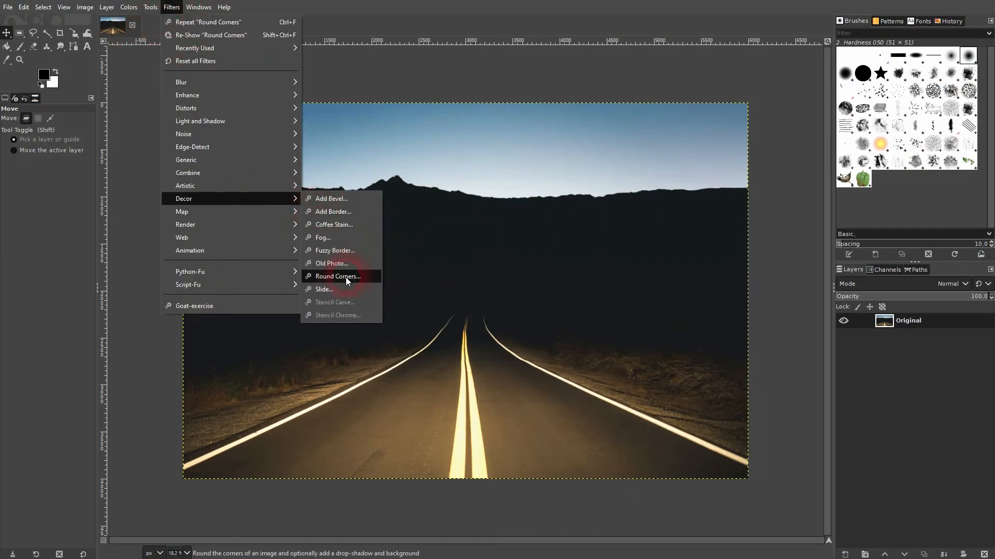
Step: Choose Round Corners to bring up its settings with radius 15 and shadow offsets 8
click(338, 276)
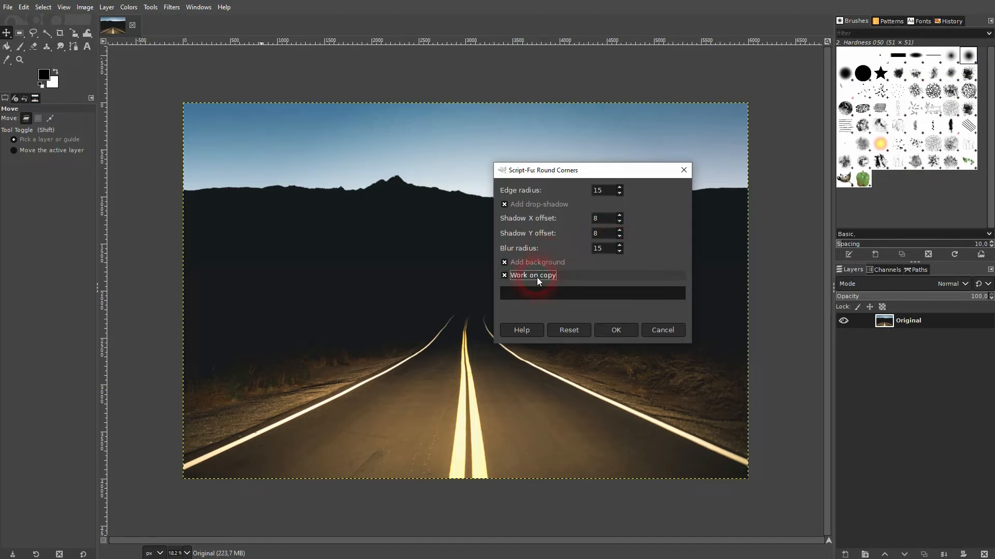
mouse_move(602, 218)
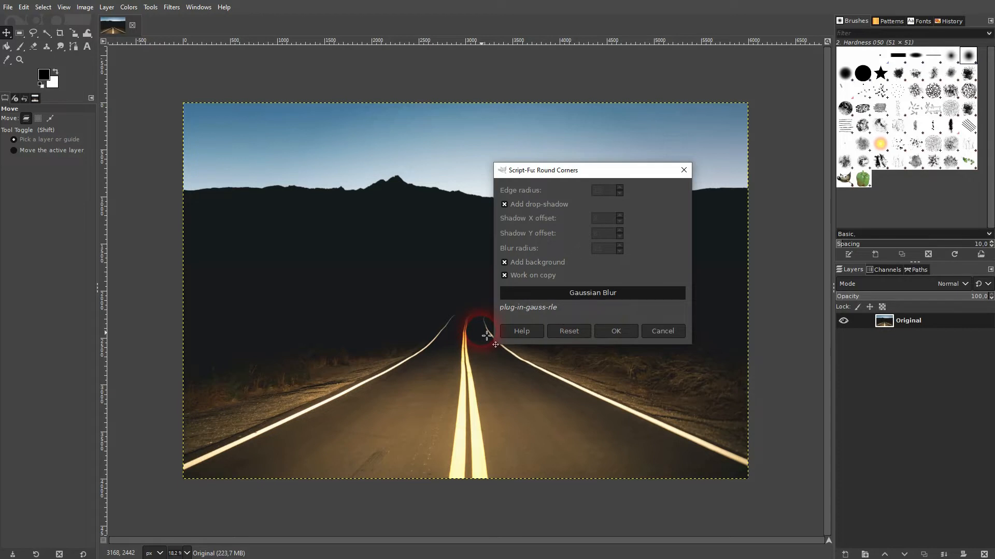
Step: Run Round Corners with defaults, producing a copy with shadow and white background
click(614, 330)
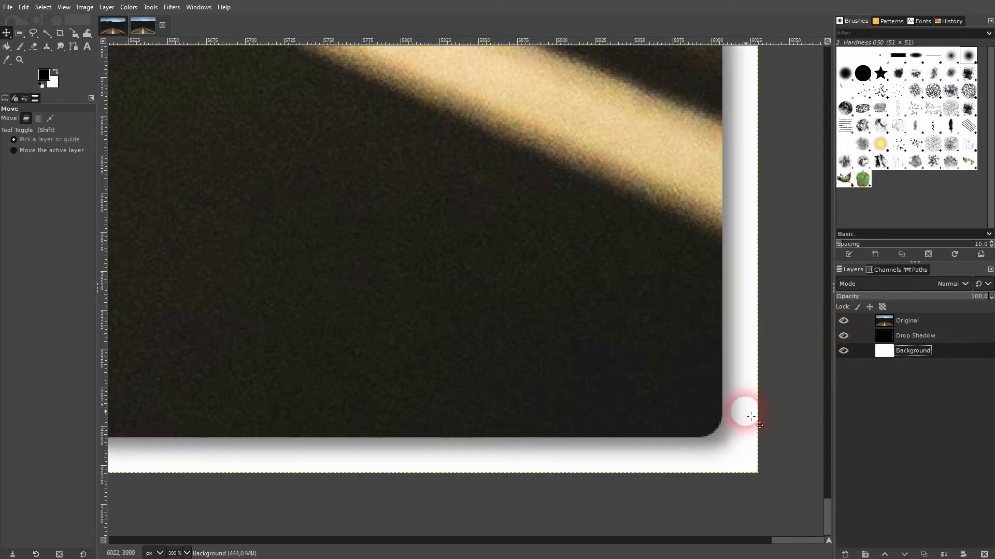
mouse_move(709, 446)
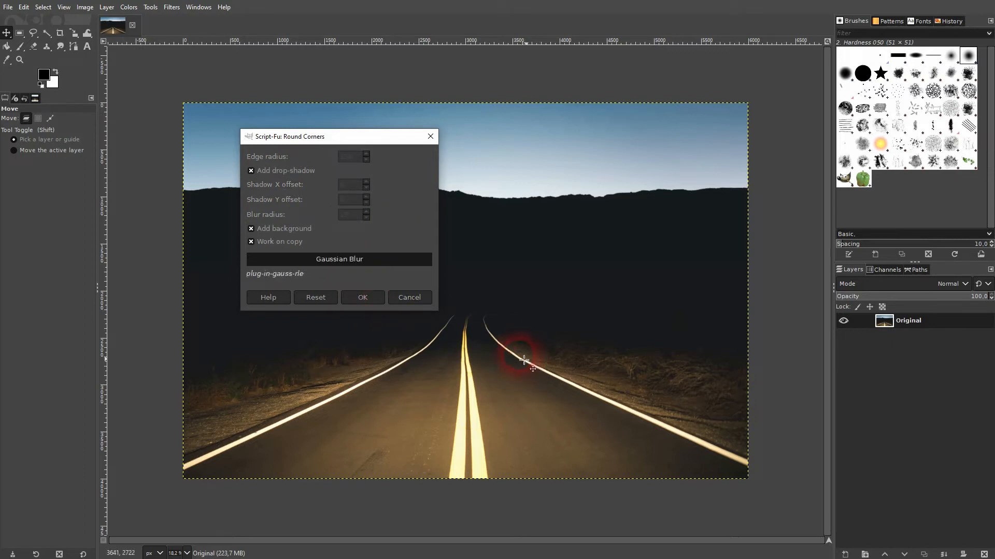
Step: Run Round Corners on the original again to produce a second rounded-corner copy
click(362, 298)
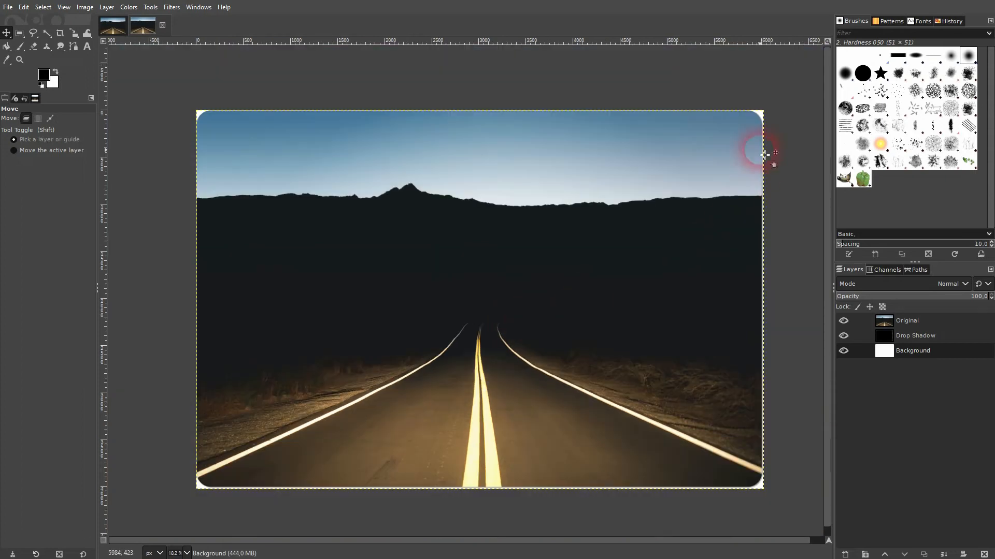
mouse_move(754, 119)
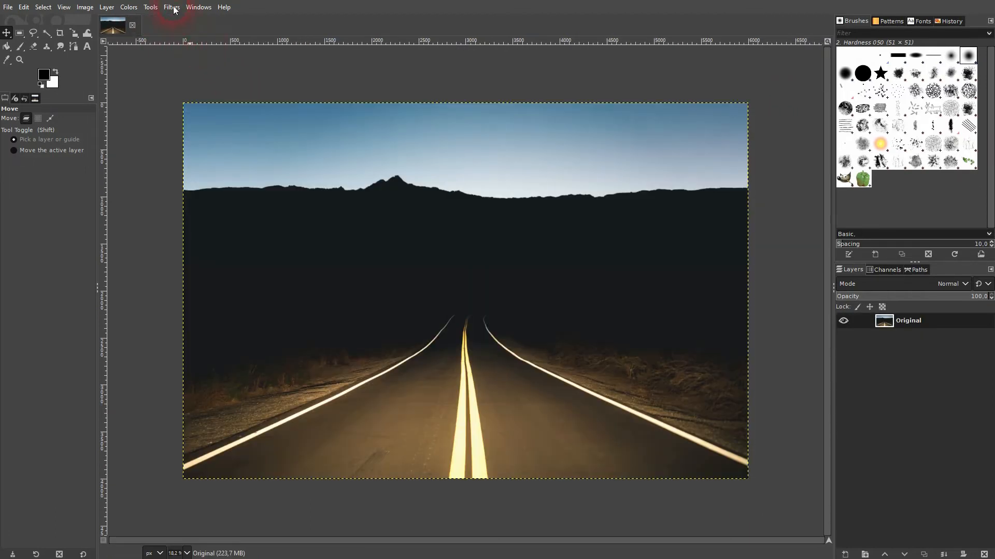
Step: Re-run Round Corners with edge radius 150 and shadow X offset 80
click(171, 6)
text(80)
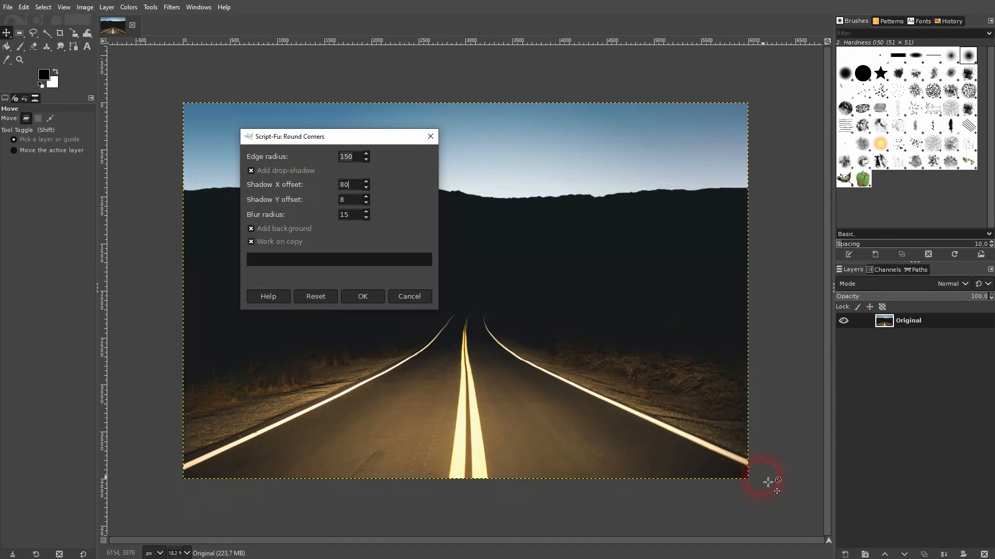
click(362, 297)
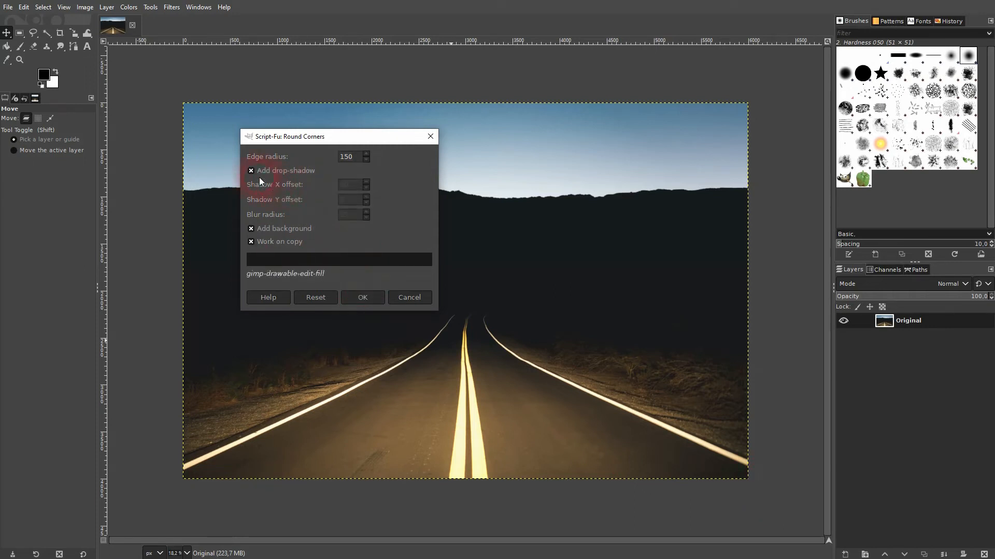
click(250, 170)
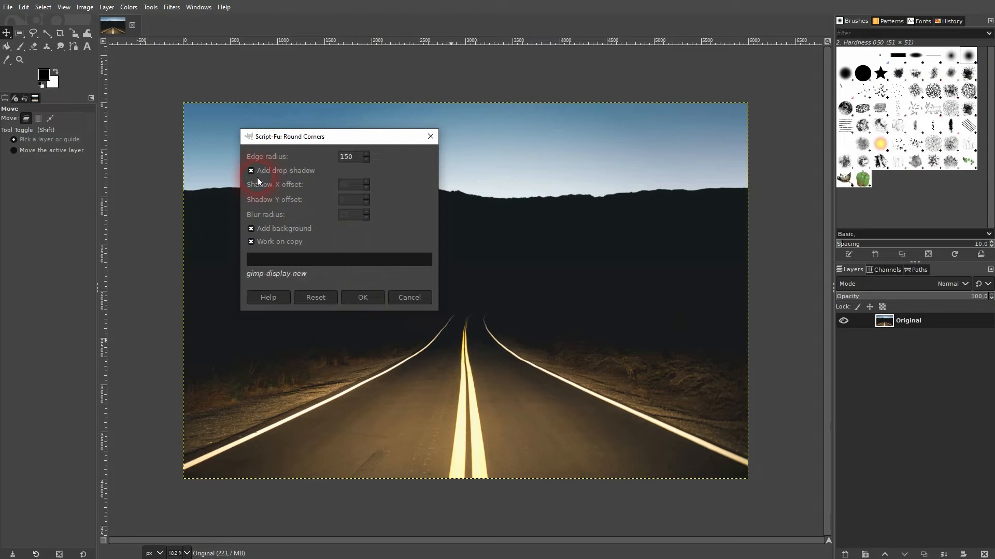
click(361, 296)
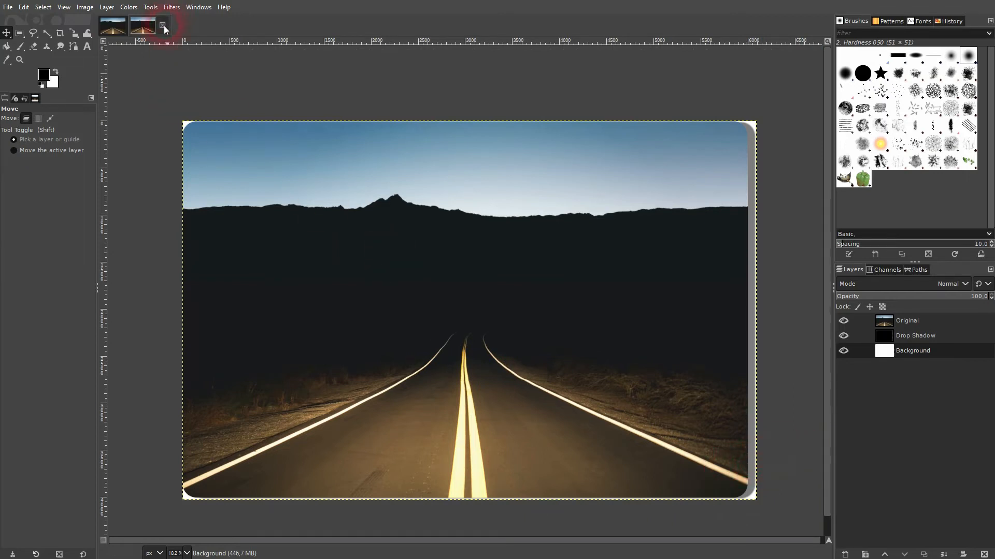
Step: Make another 150-radius Round Corners copy of the photo
click(164, 25)
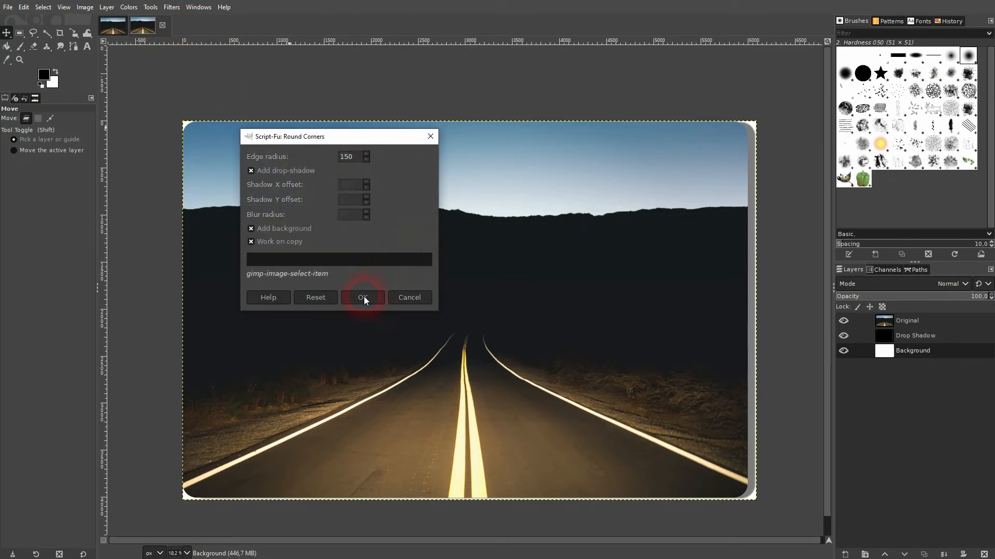
click(362, 297)
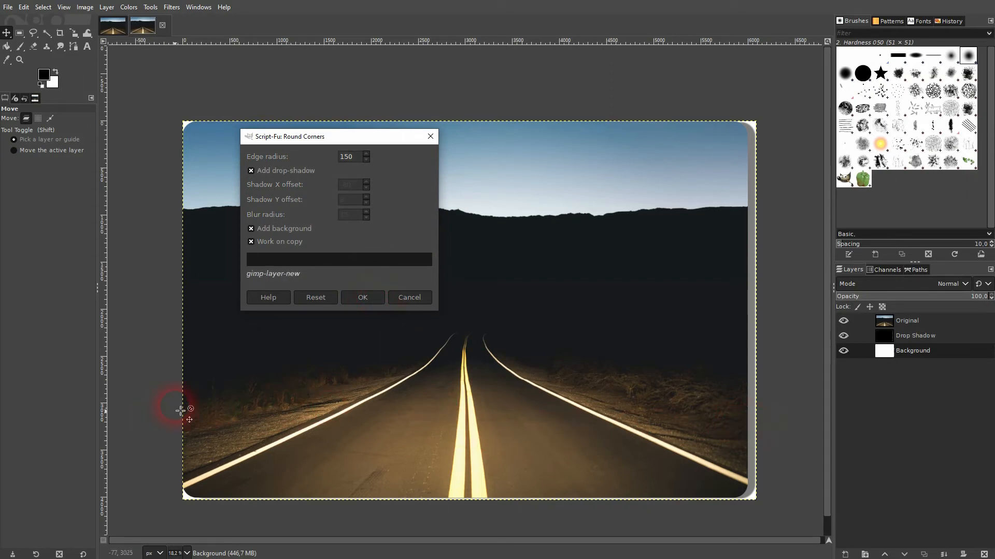
click(362, 297)
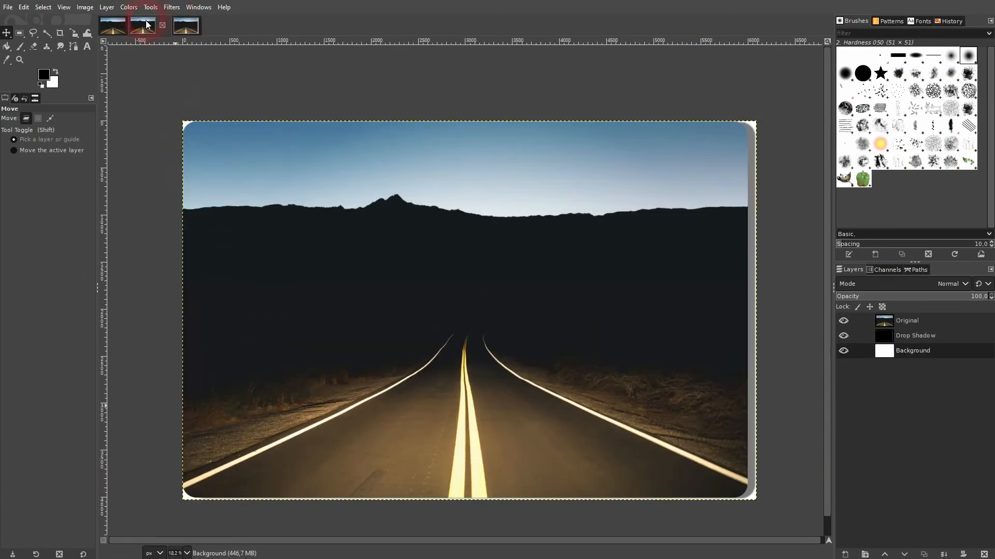
Step: Close both rounded-corner copies, returning to the original road photo
click(186, 26)
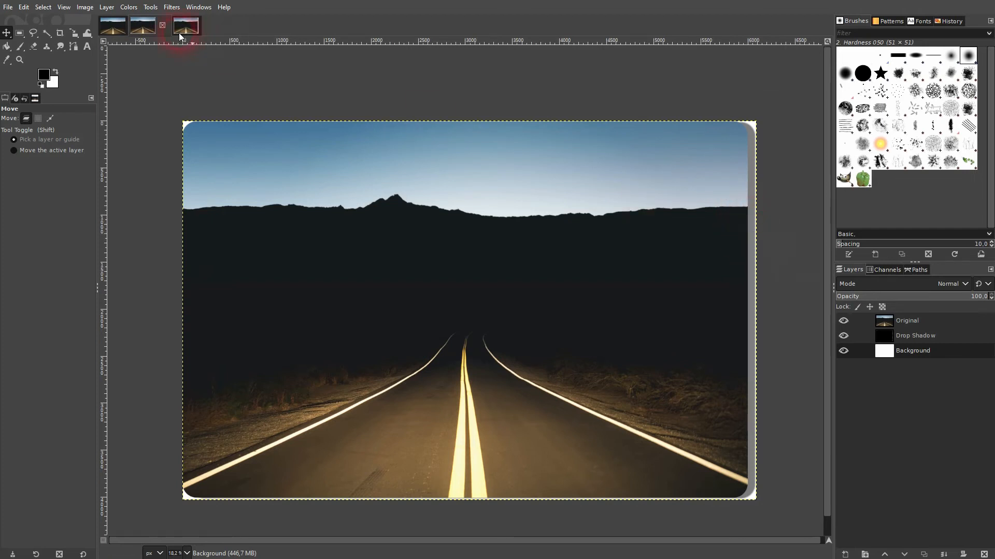
click(162, 25)
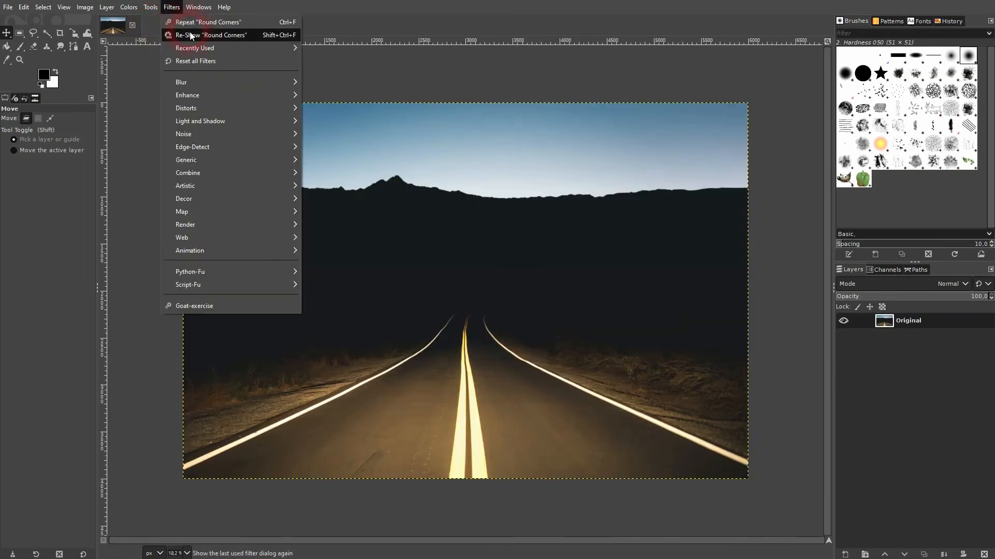
Step: Reopen Round Corners with shadow X offset 8, drop-shadow and background unticked
click(211, 35)
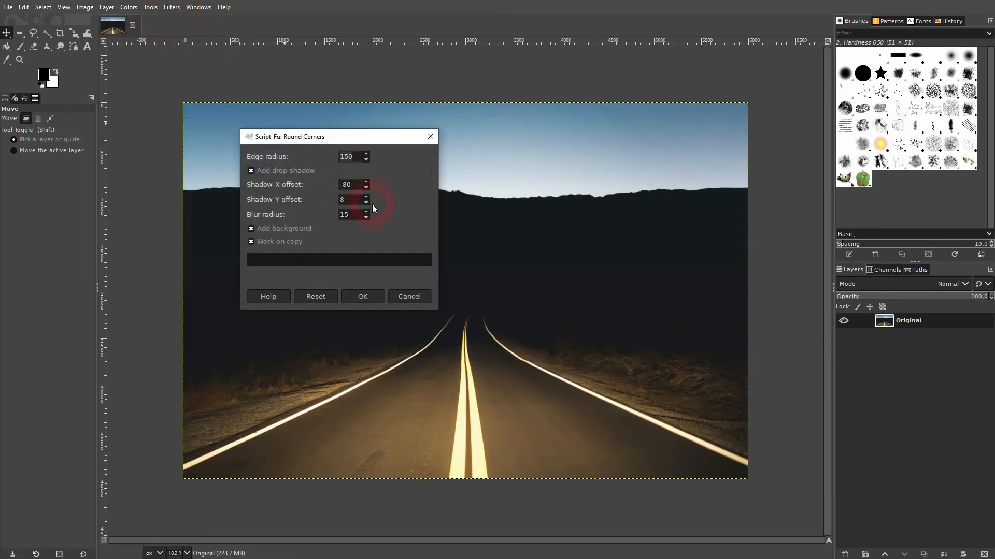
text(8)
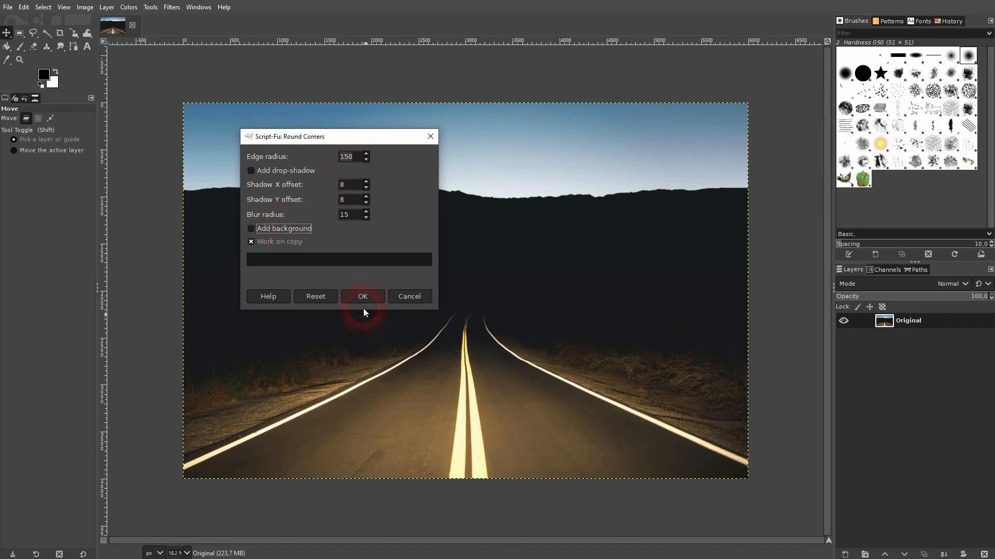
Step: Apply 150-radius rounded corners, giving a single-layer copy without shadow or background
click(362, 297)
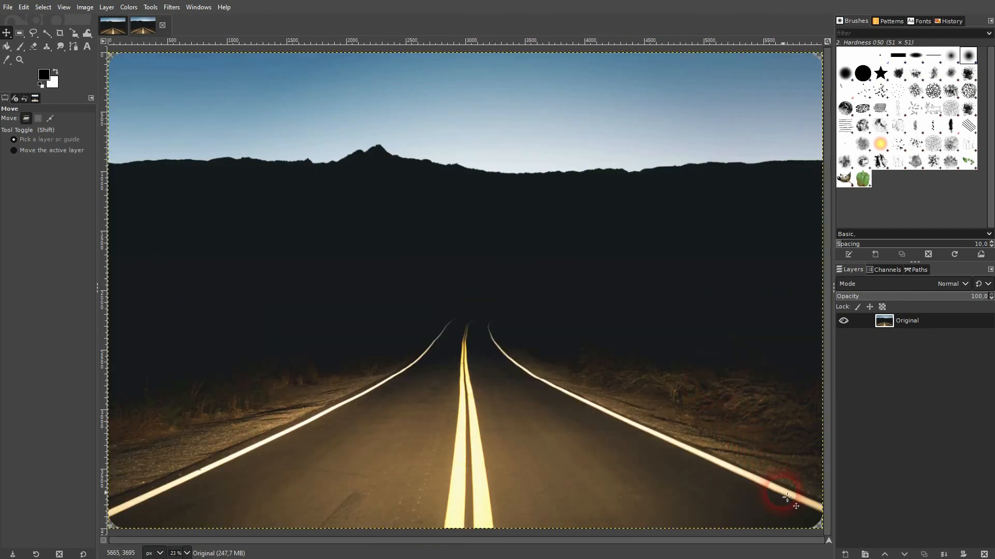
mouse_move(320, 265)
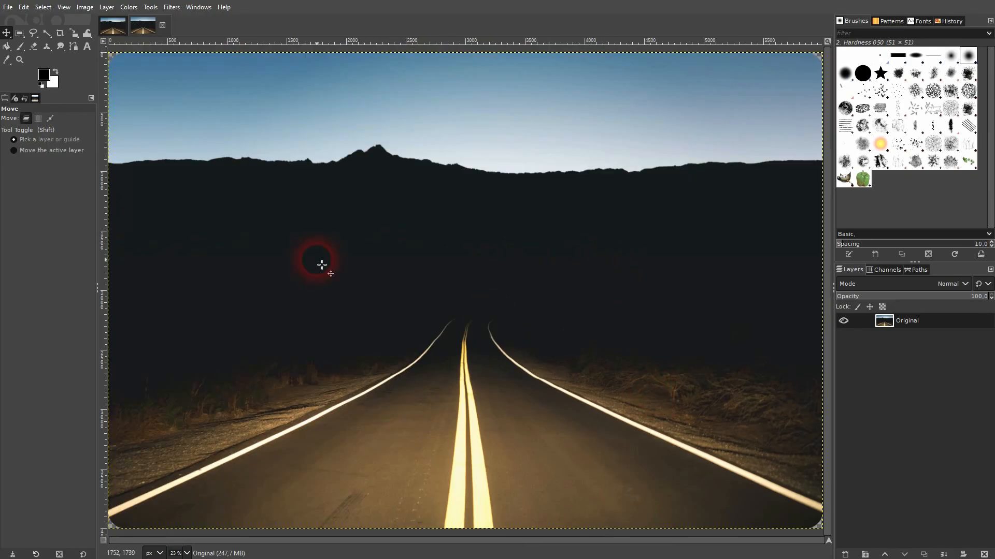